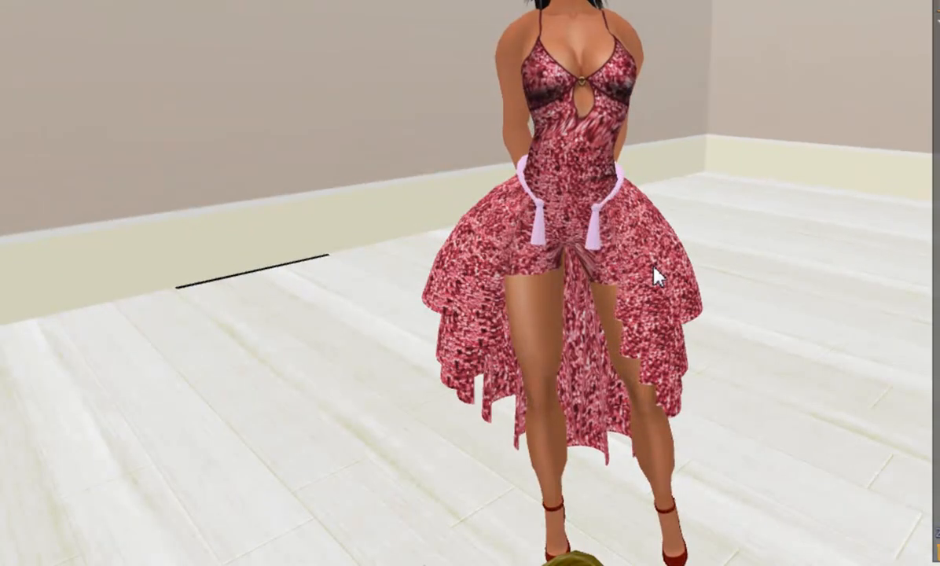
mouse_move(659, 274)
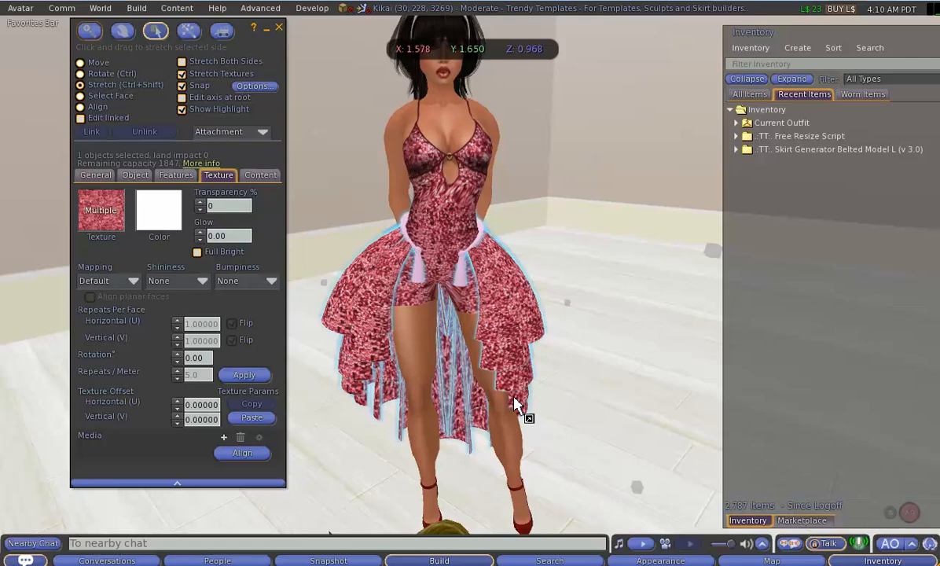
mouse_move(679, 283)
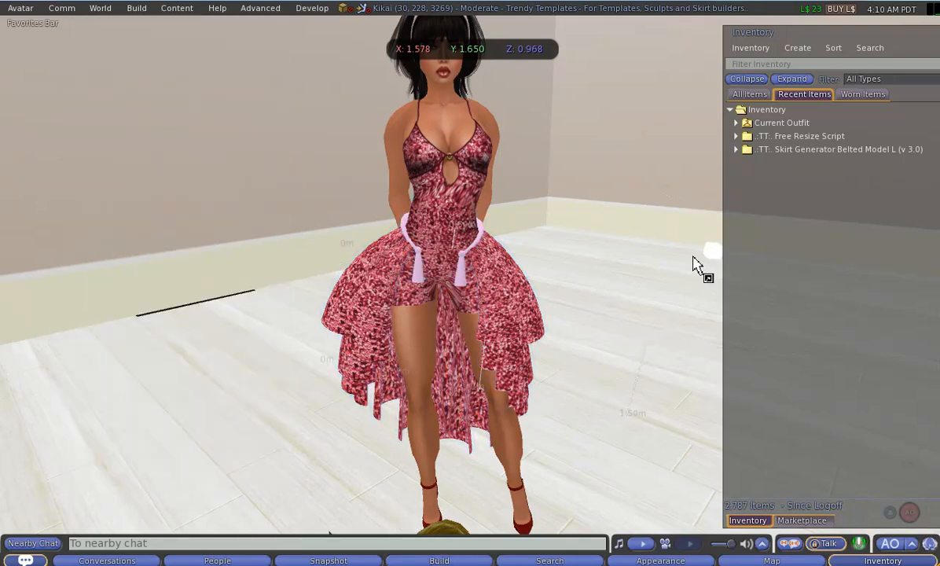
left_click(469, 267)
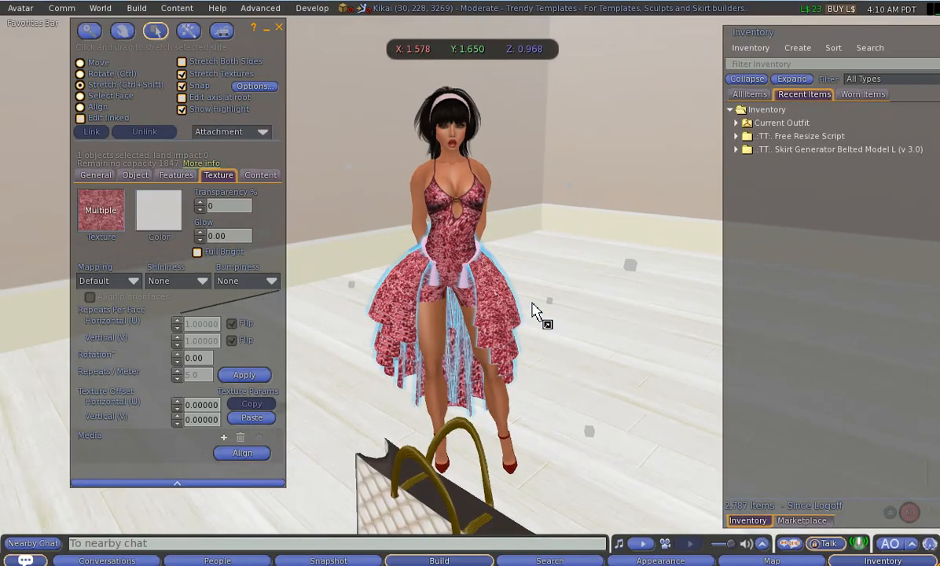
mouse_move(471, 283)
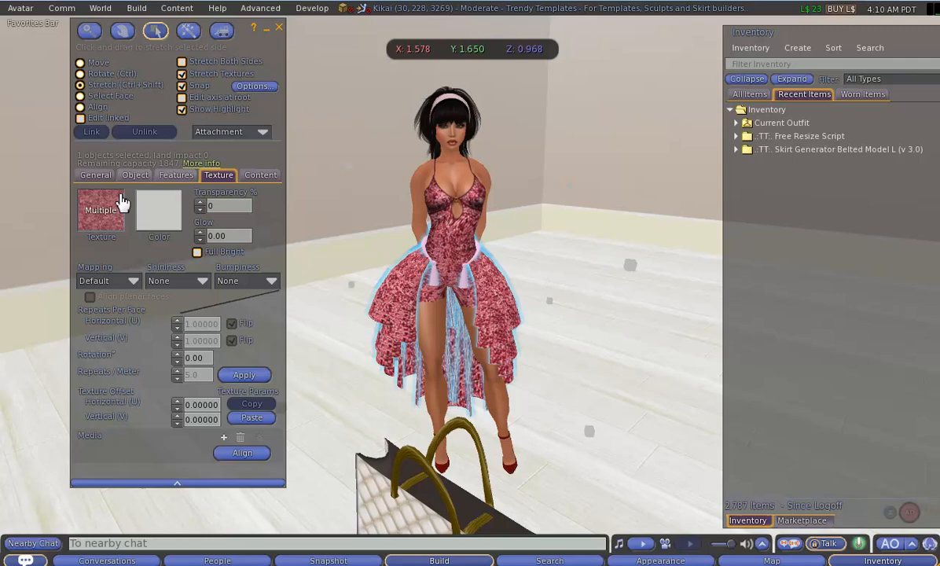
left_click(134, 175)
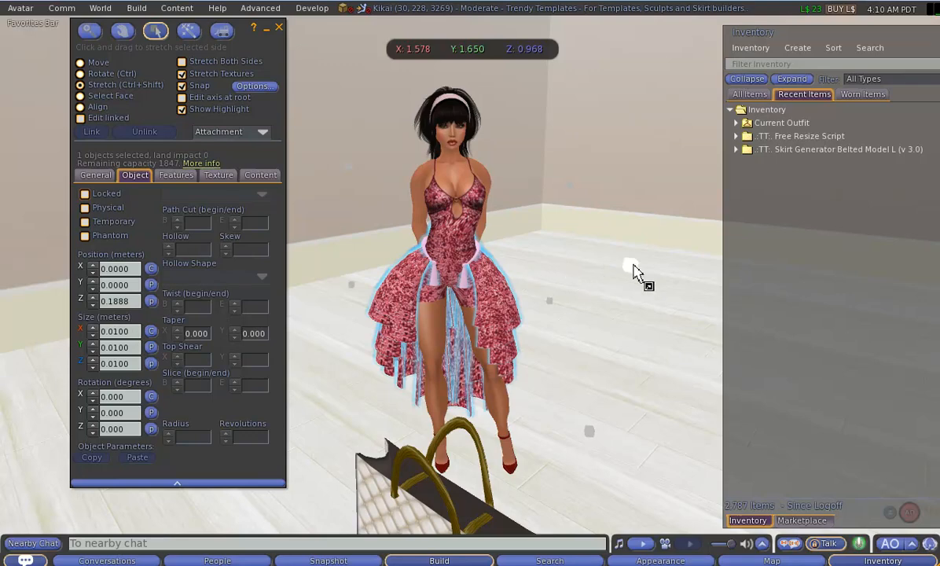
mouse_move(302, 46)
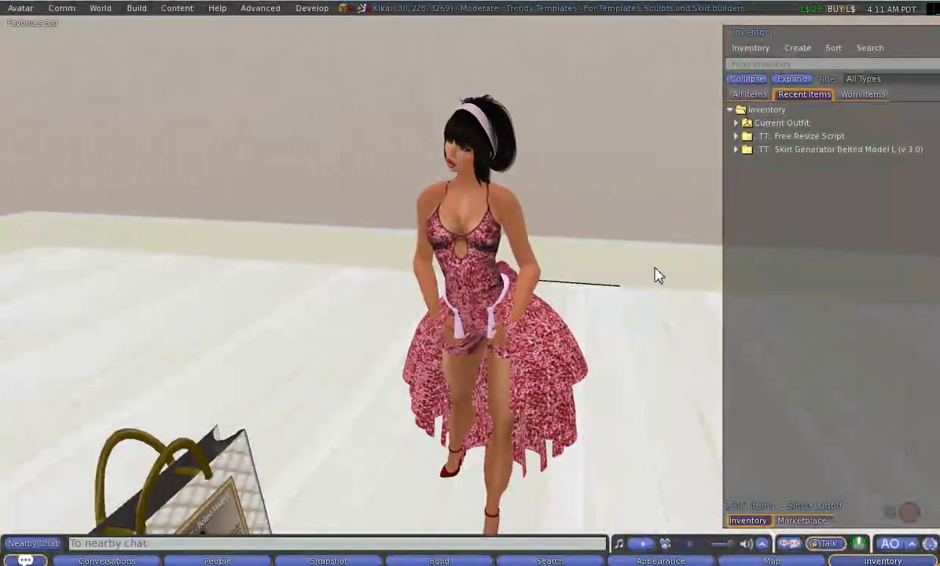
Rez the Skirt Belted Model L EXAMPLE from the Skirt Generator folder onto the ground.
left_click(736, 150)
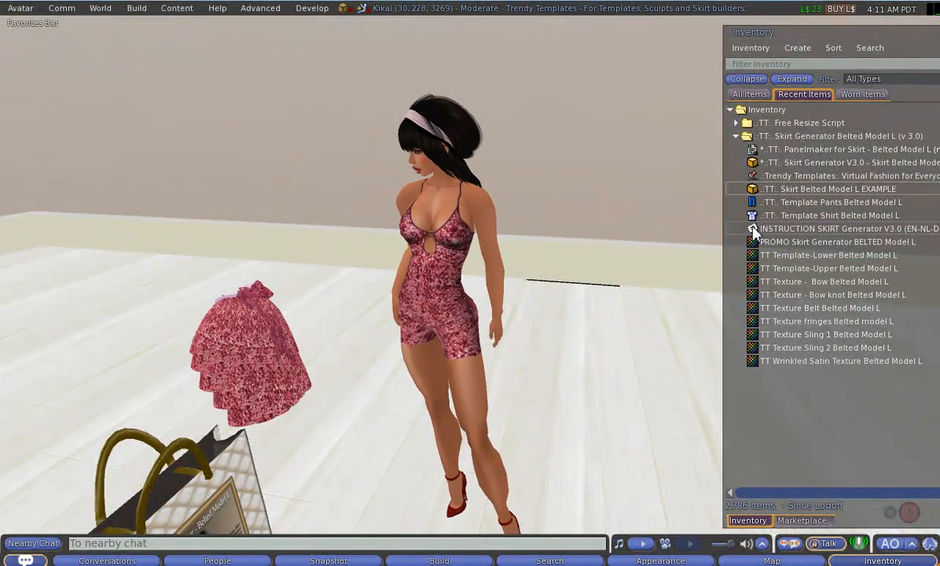
left_click(736, 123)
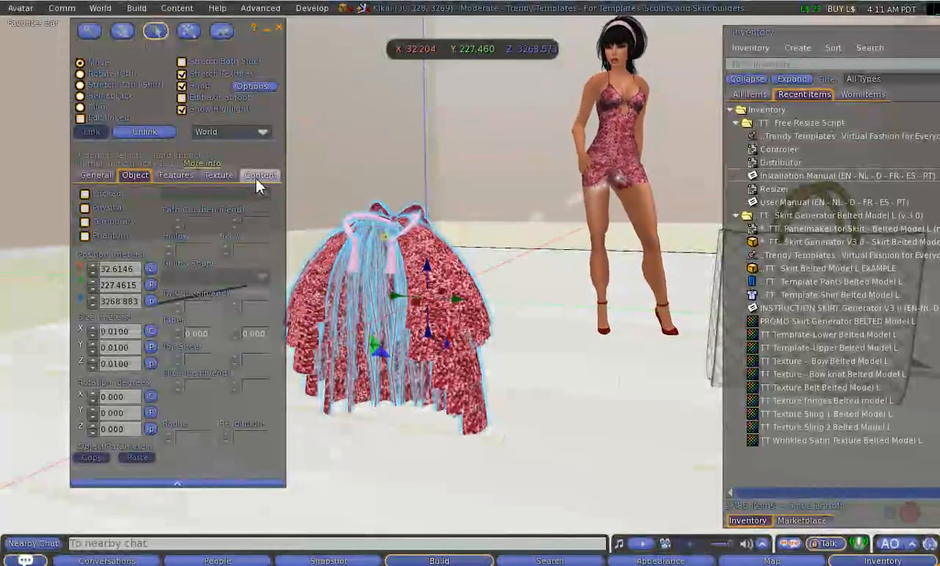
Add the Controller and Distributor scripts to the skirt's Content so the Resizer reaches all prims.
left_click(261, 174)
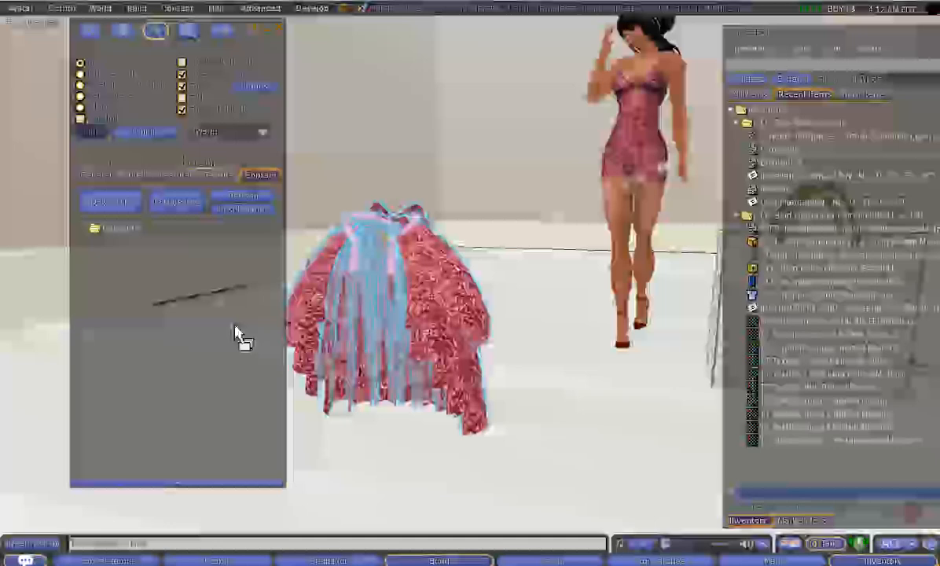
left_click(261, 175)
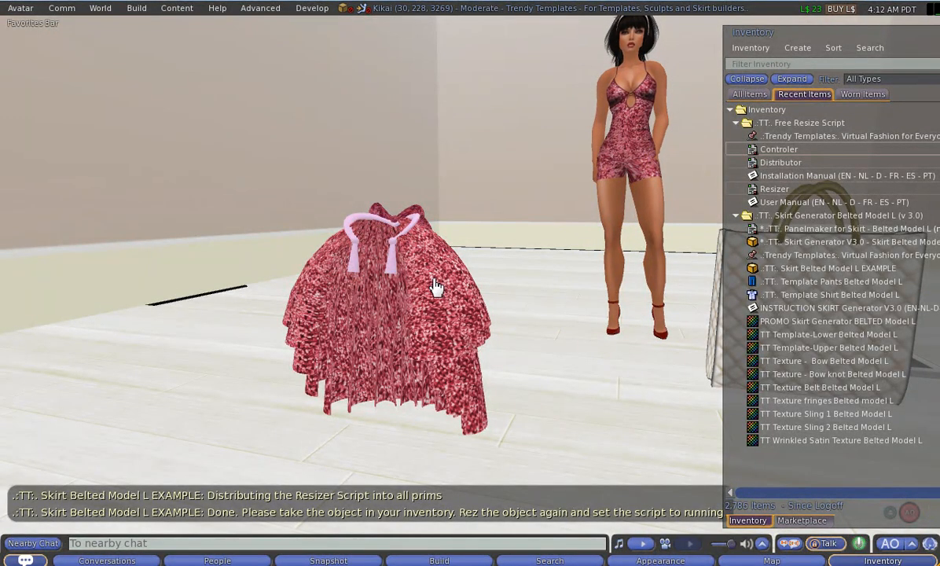
Take the scripted skirt into inventory and rez it on the floor again.
right_click(437, 283)
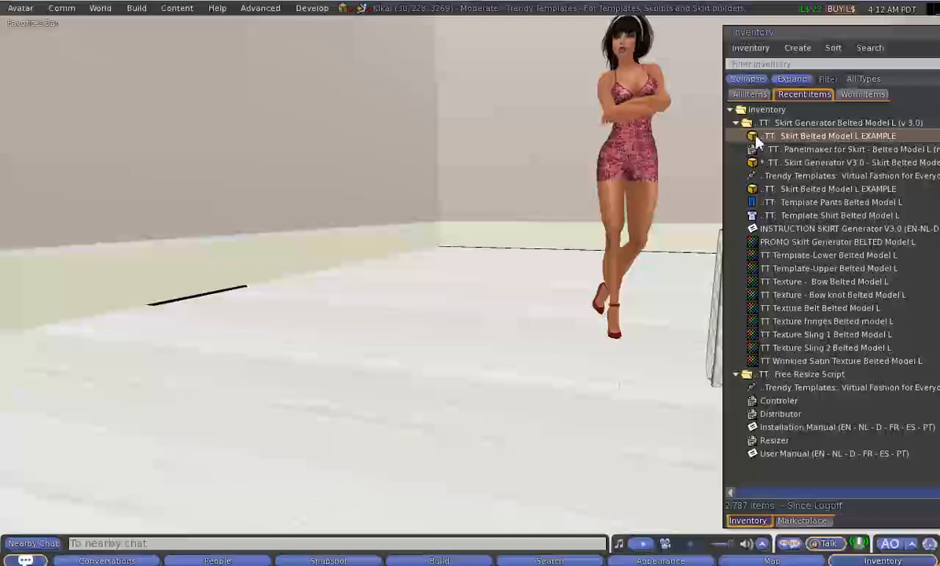
left_click(833, 47)
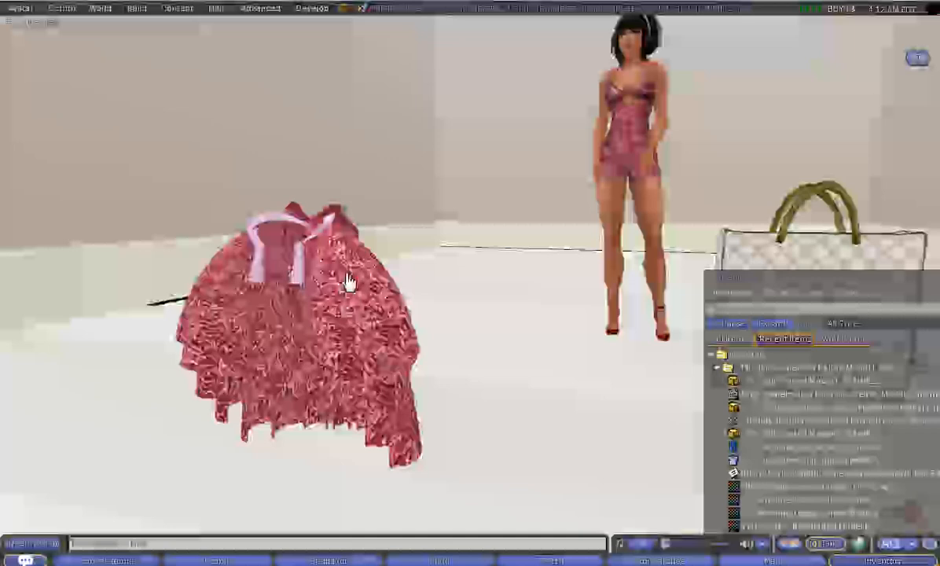
mouse_move(343, 282)
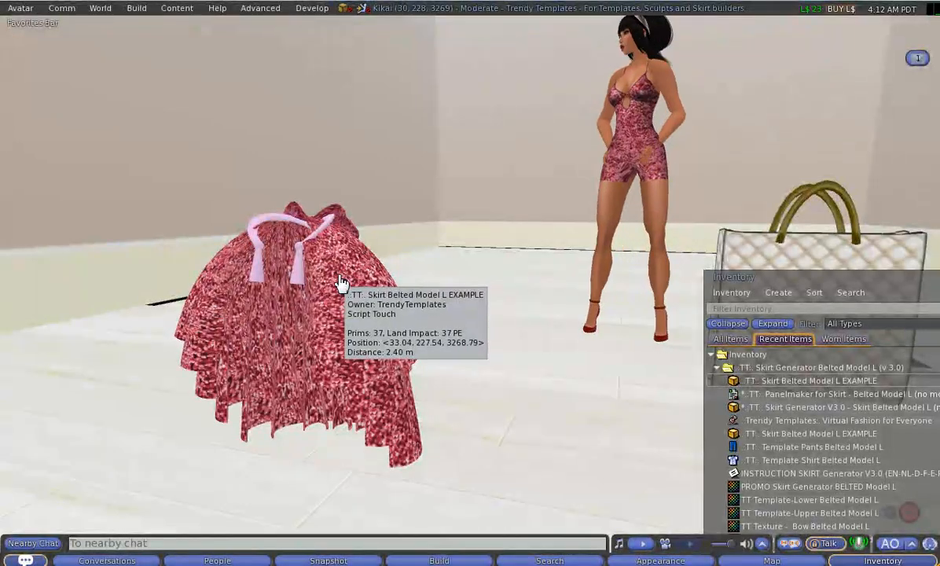
Edit the floor skirt and check its Controller and Resizer scripts in Content.
right_click(338, 275)
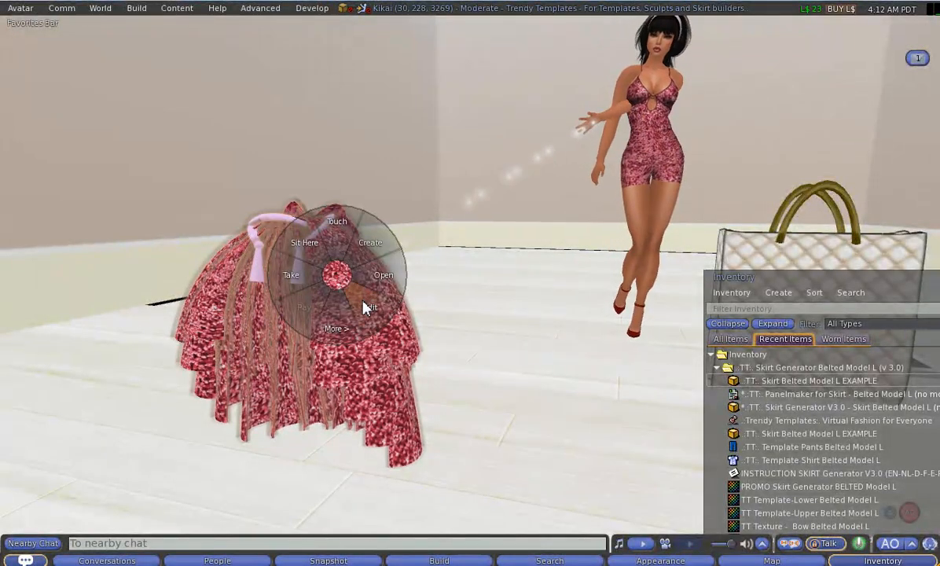
left_click(369, 307)
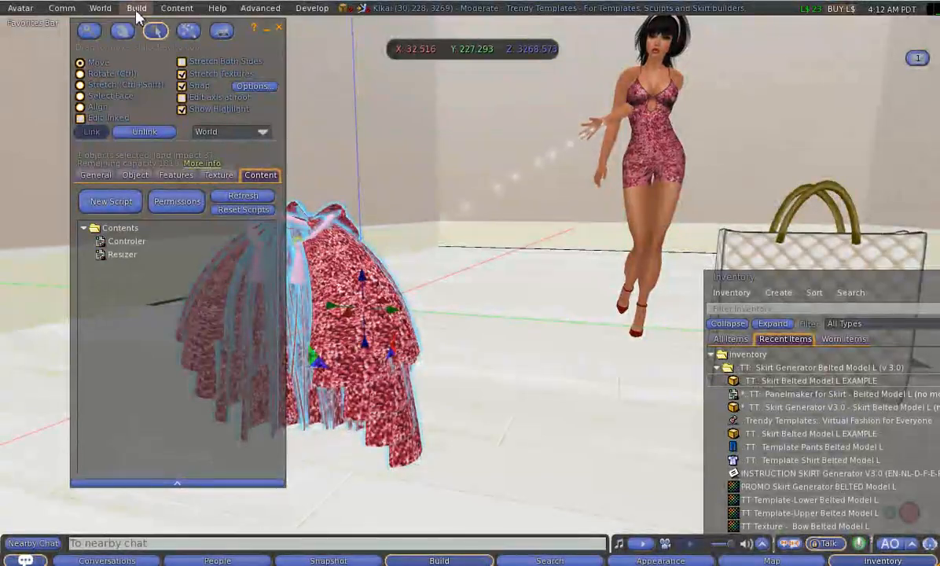
left_click(135, 8)
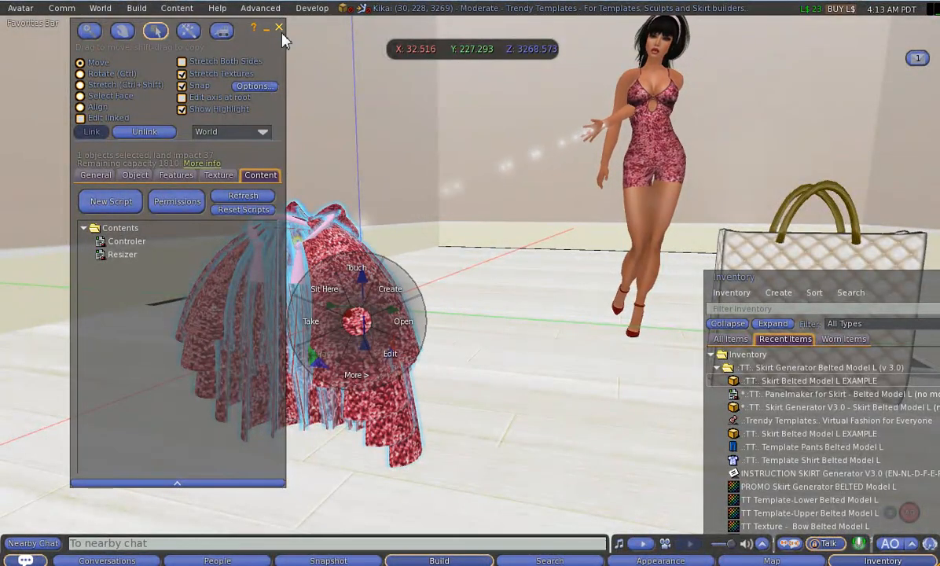
left_click(280, 28)
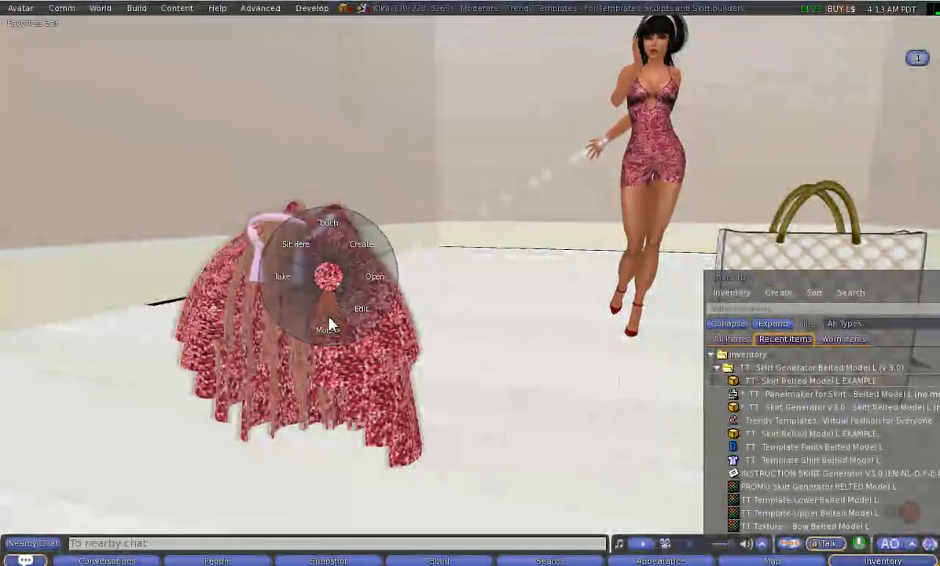
Set all 37 scripts in the selected skirt to running and dismiss the progress list.
left_click(327, 330)
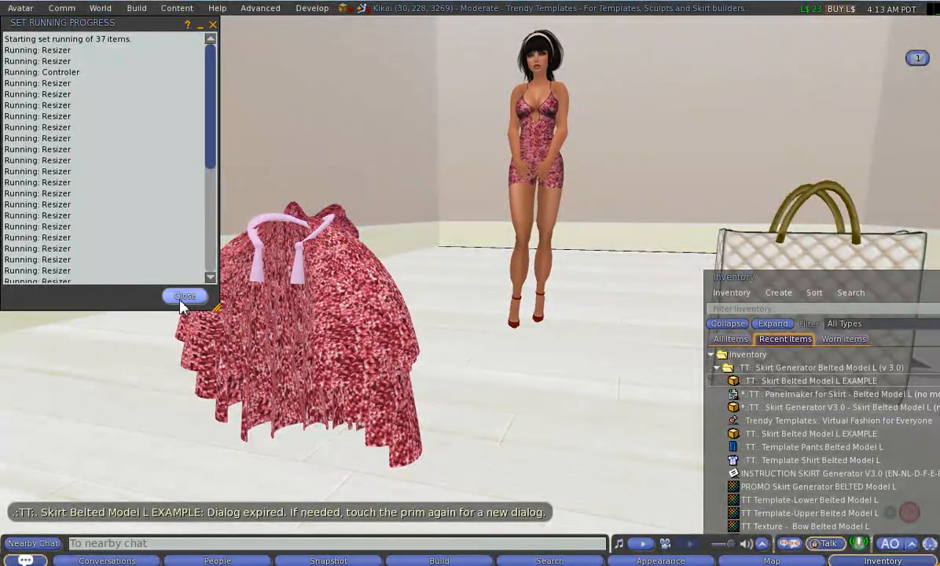
left_click(185, 295)
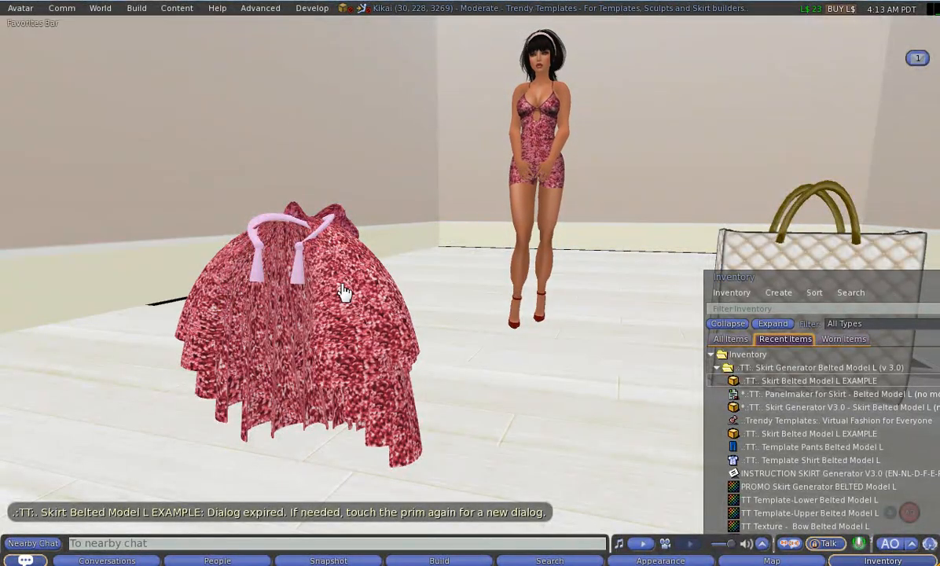
mouse_move(344, 285)
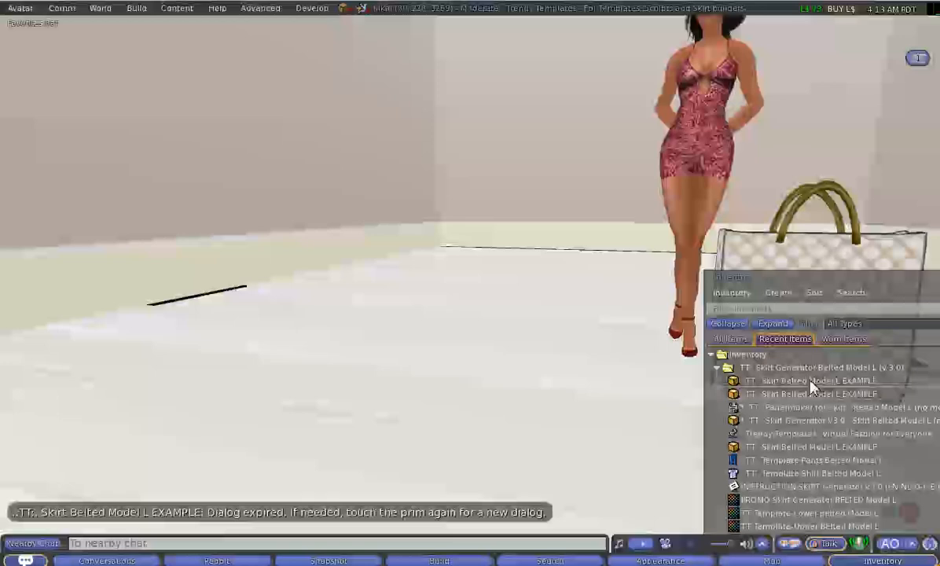
Wear the skirt example from Inventory and store its current size as the default.
left_click(817, 381)
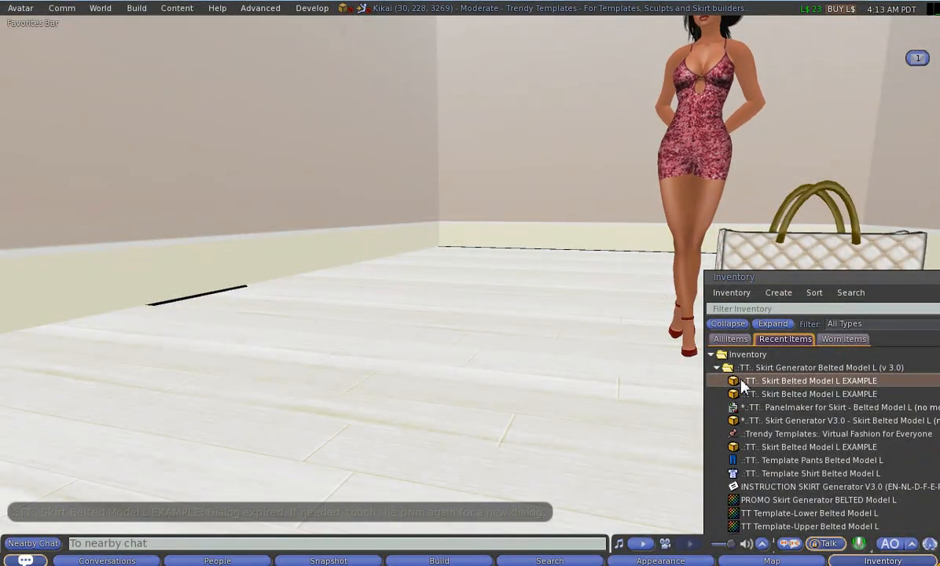
double_click(817, 381)
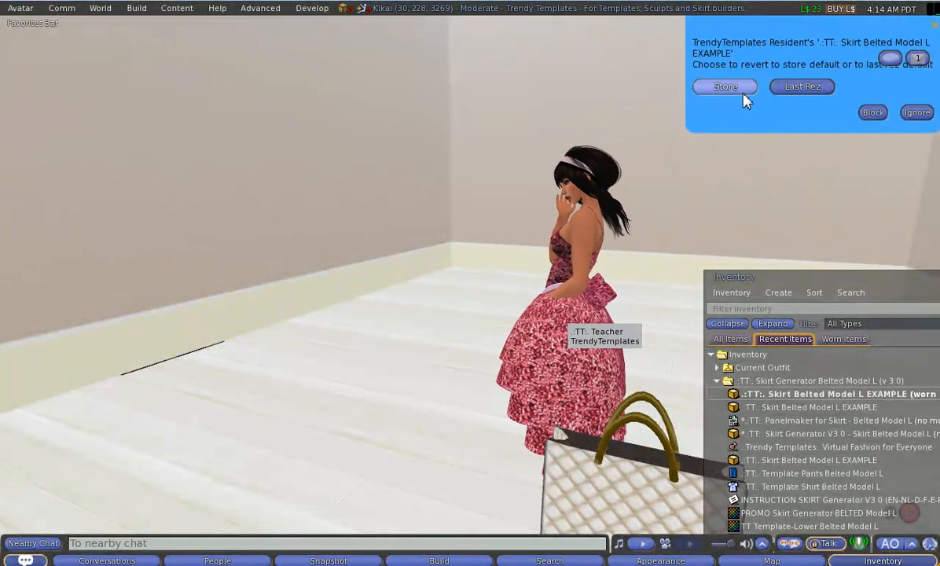
left_click(723, 87)
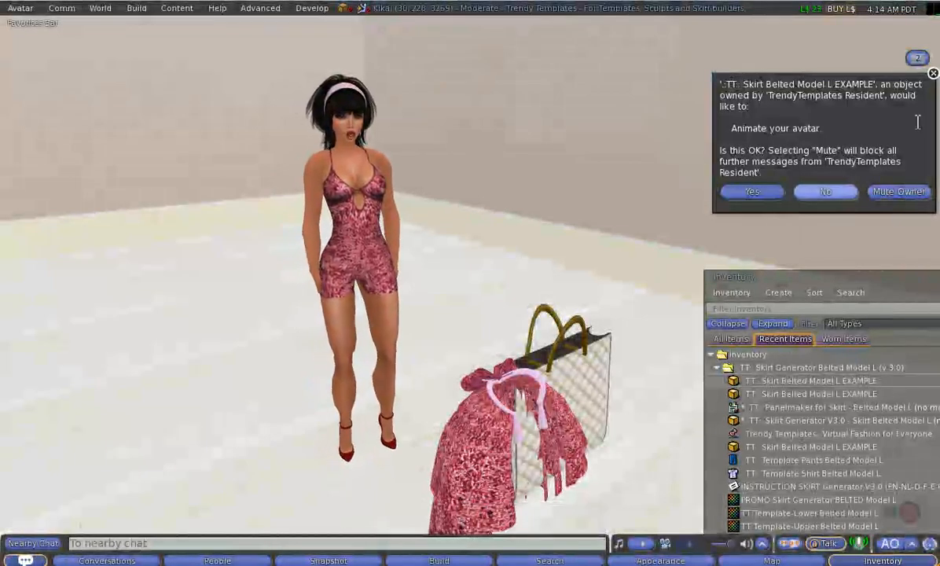
Dismiss the animate prompt, choose the Rezzed context and apply a Scale step to the skirt.
left_click(751, 192)
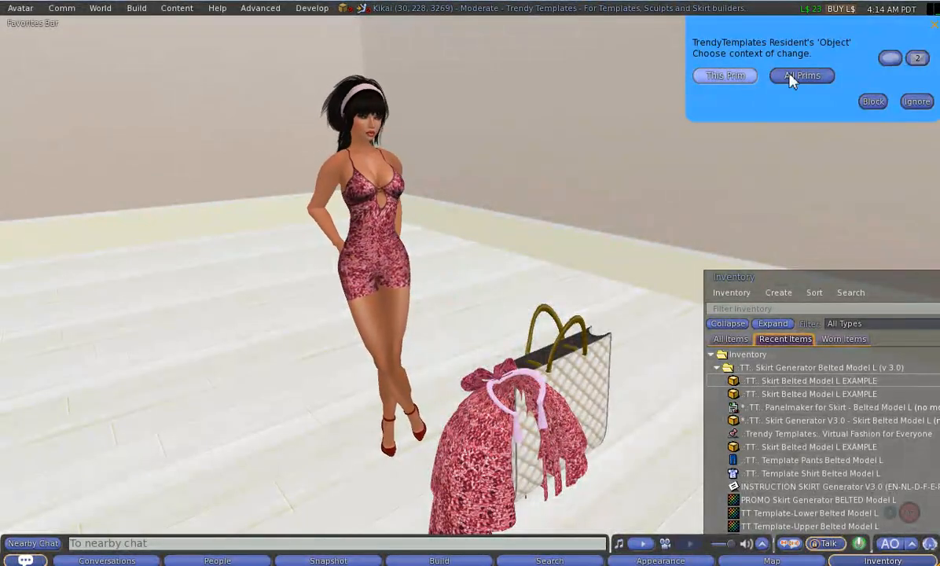
left_click(801, 75)
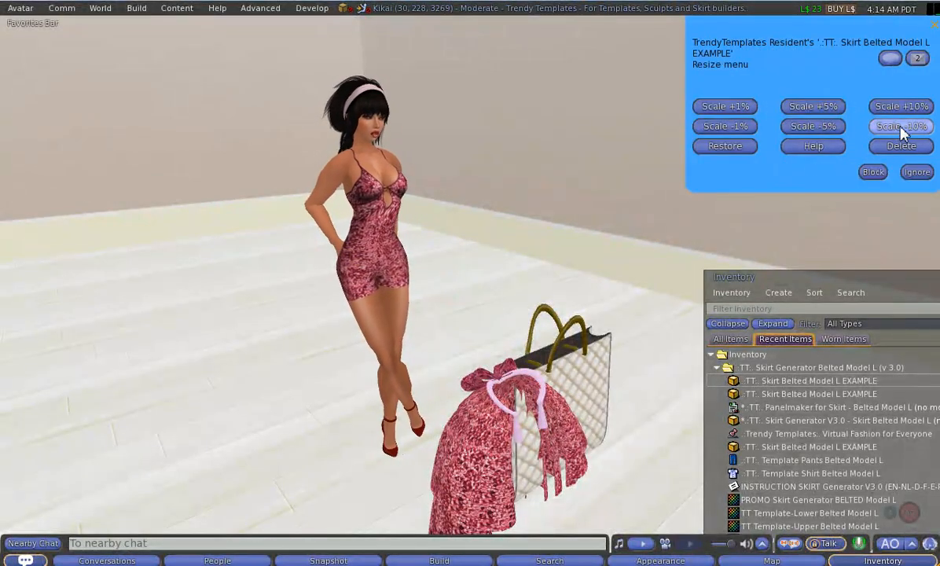
left_click(900, 126)
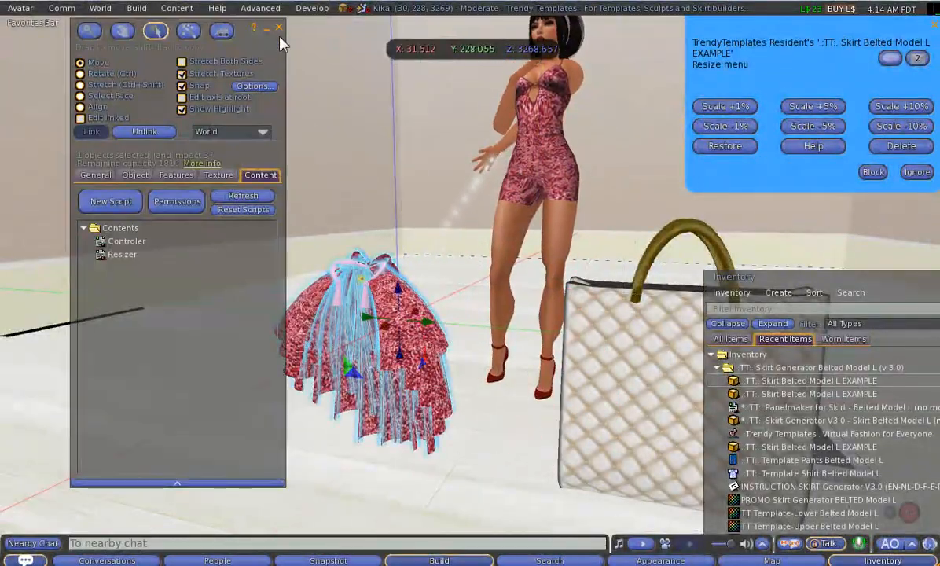
Review the skirt's General and Content tabs and expand the Free Resize Script folder in Inventory.
left_click(279, 29)
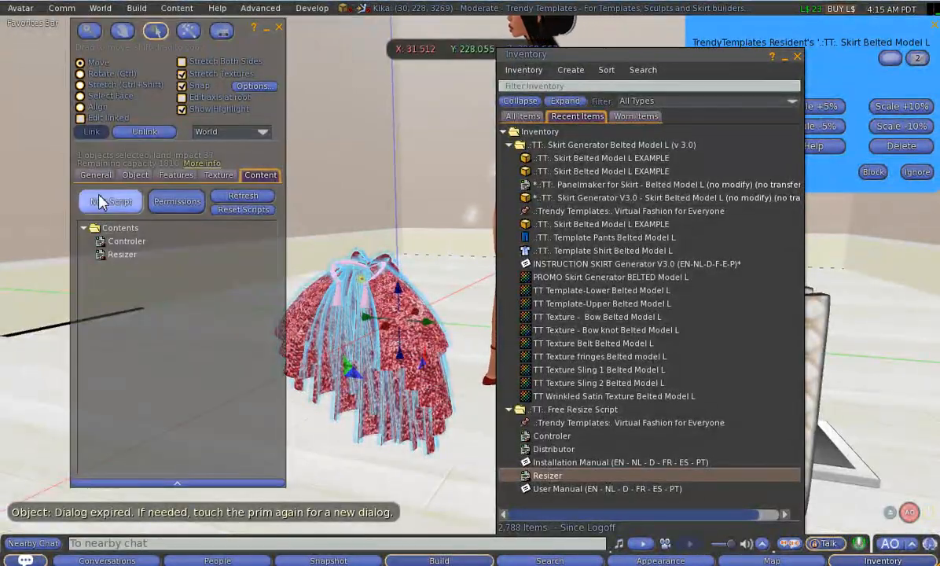
left_click(95, 174)
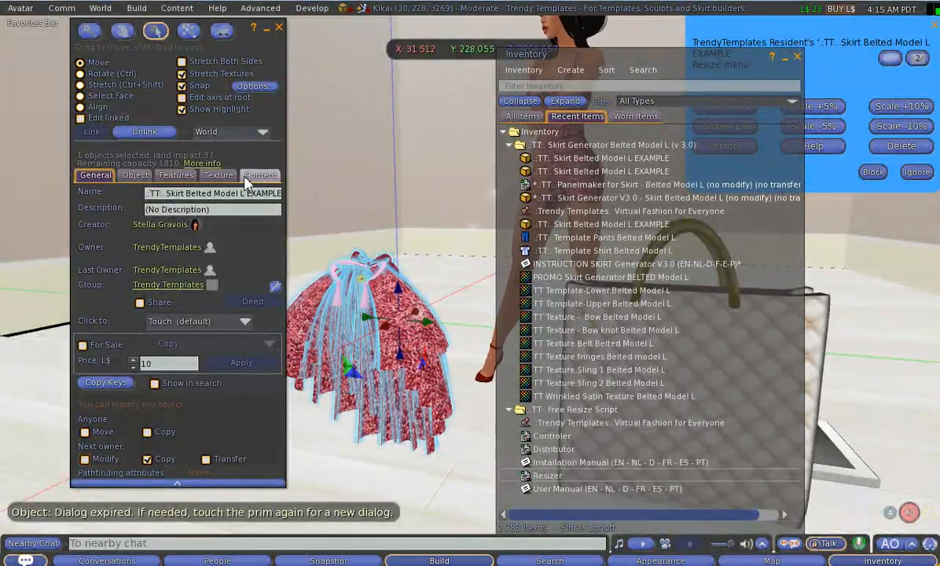
left_click(261, 174)
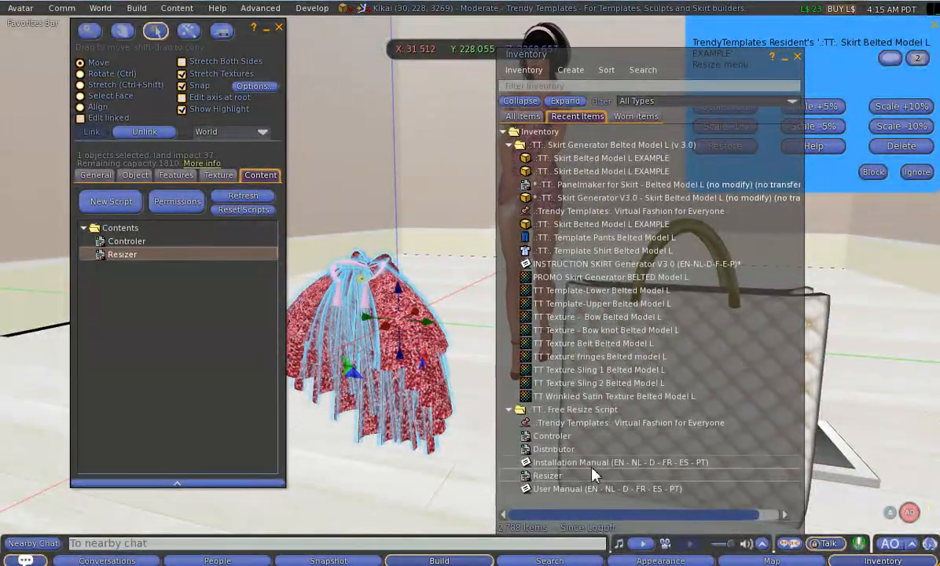
left_click(550, 436)
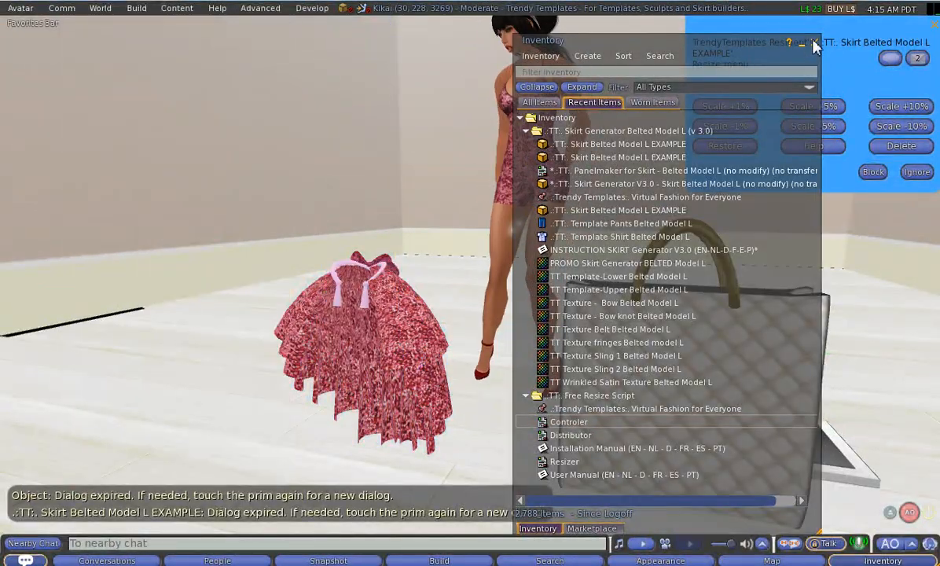
Close the Inventory window, leaving the shrunken skirt and its Resize menu visible.
left_click(814, 42)
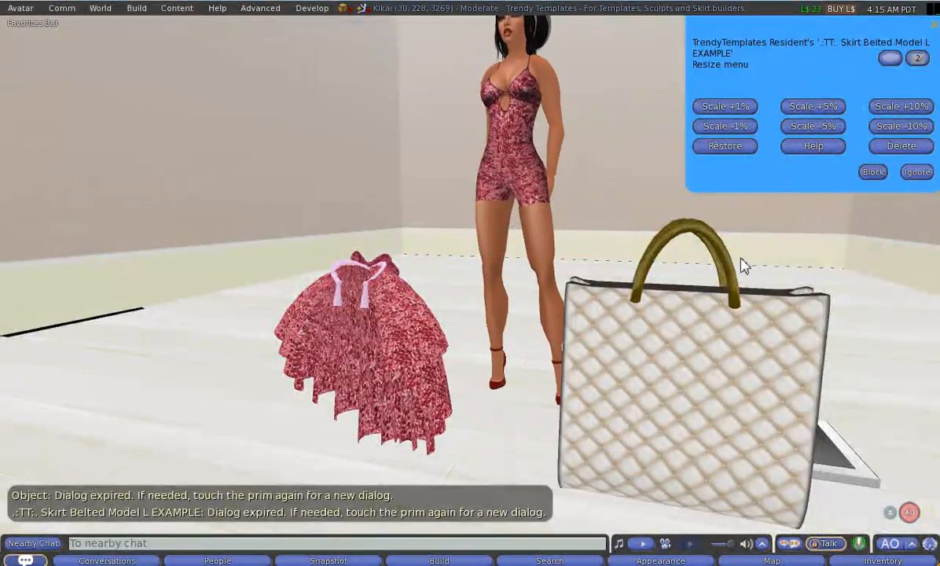